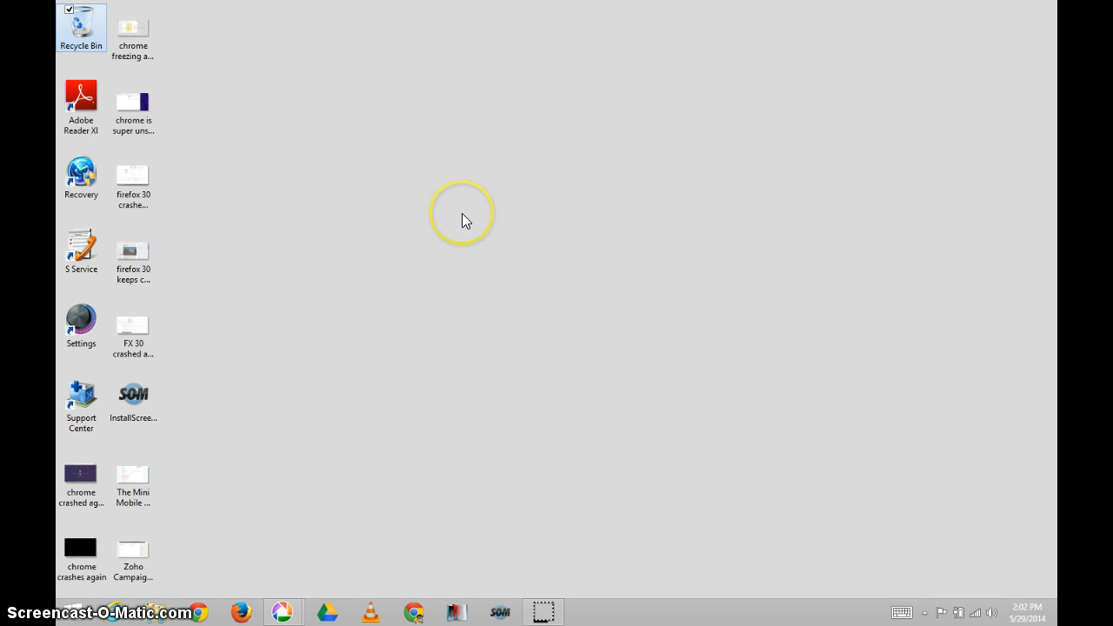
# Step: Sort Task Manager's processes so the biggest memory users come first
pyautogui.rightClick(462, 215)
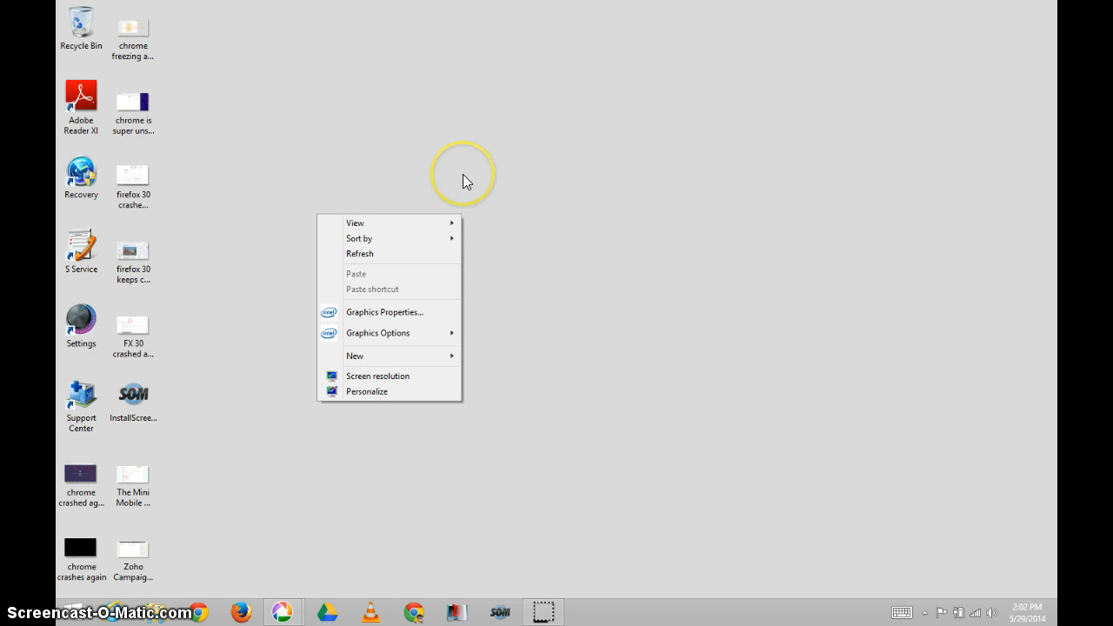
pyautogui.click(466, 179)
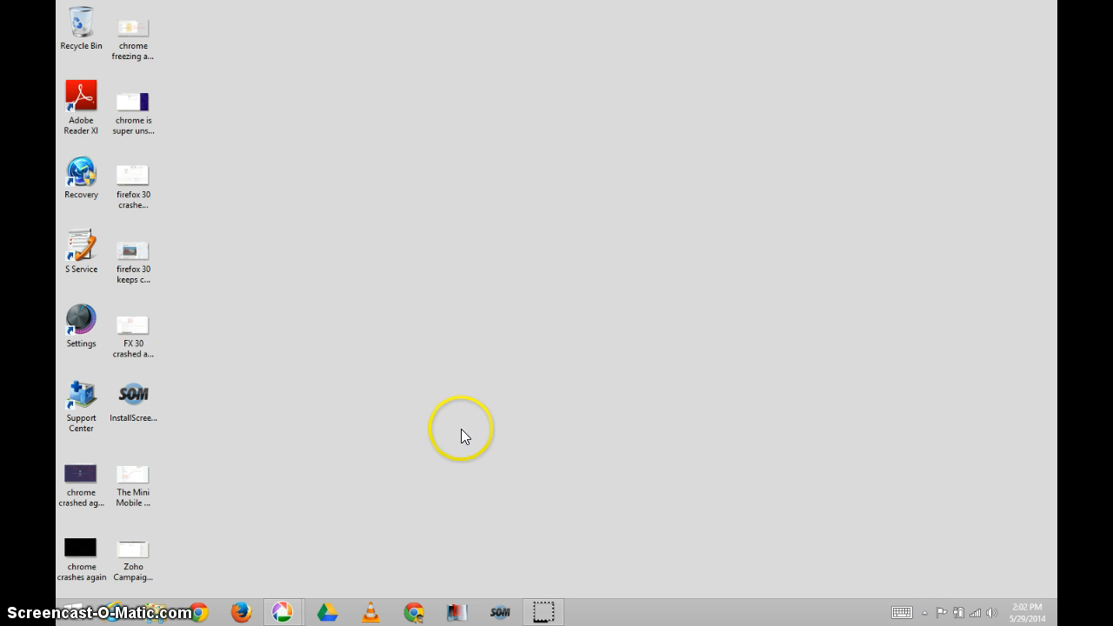
pyautogui.moveTo(410, 514)
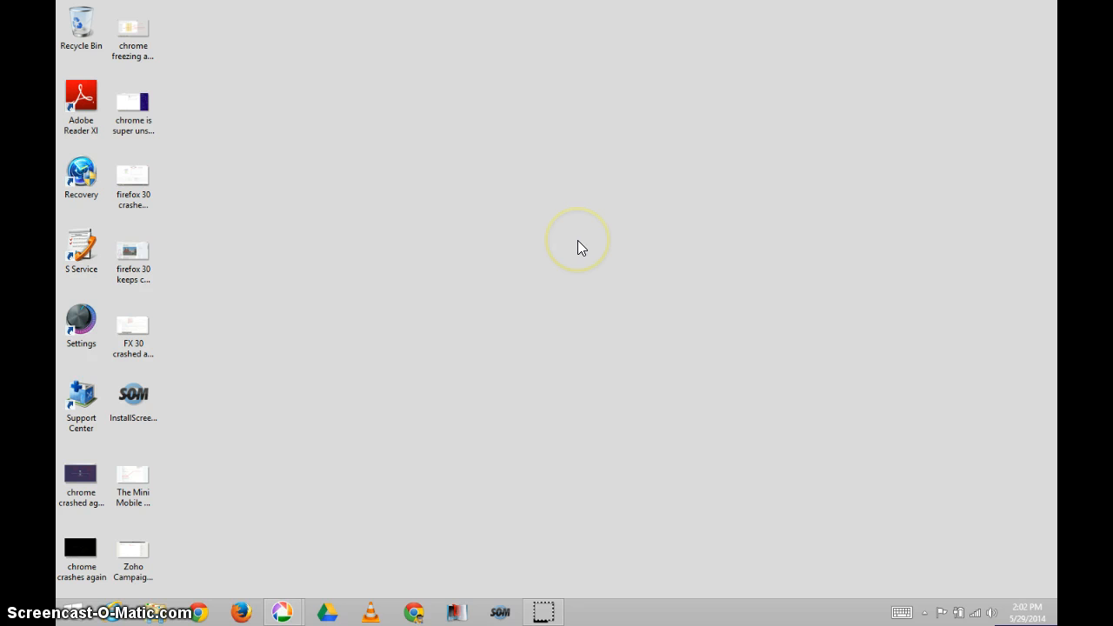
pyautogui.moveTo(629, 226)
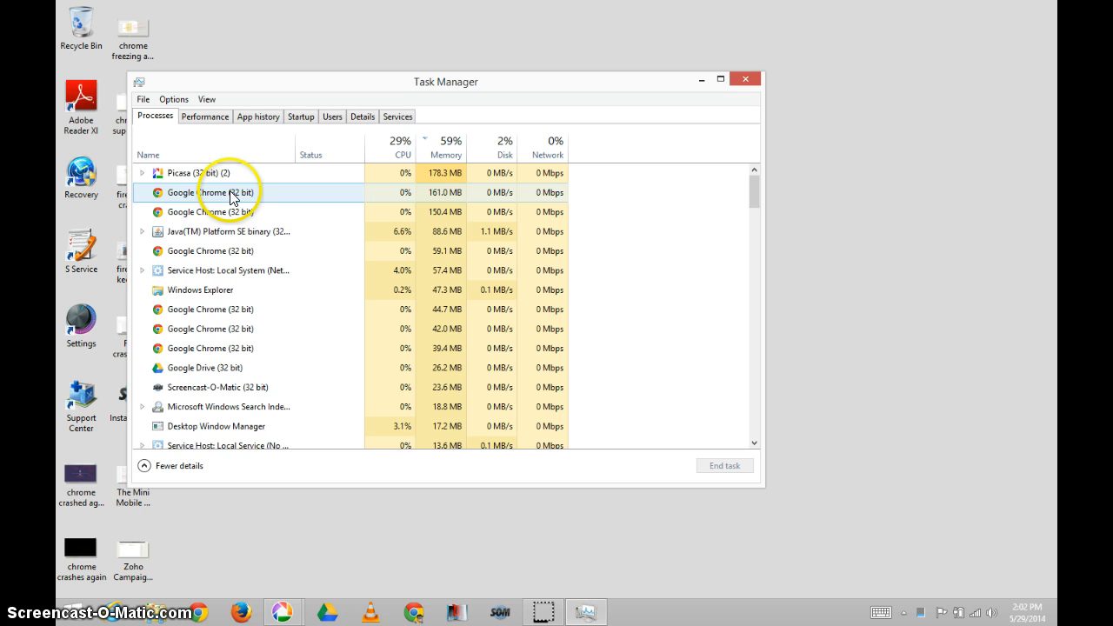
pyautogui.click(445, 148)
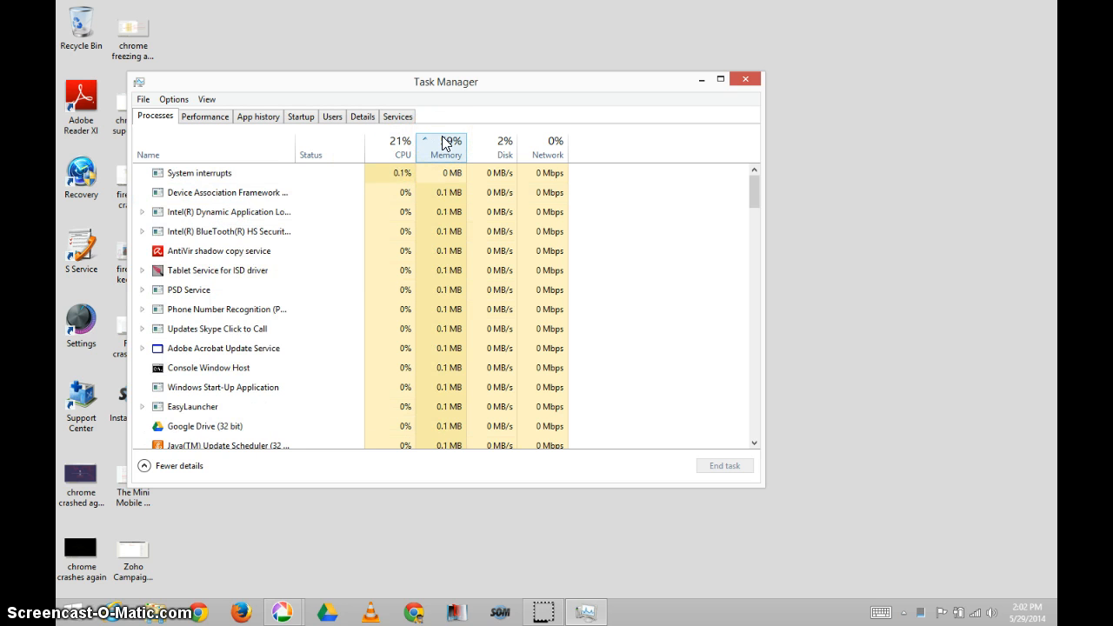
pyautogui.click(445, 148)
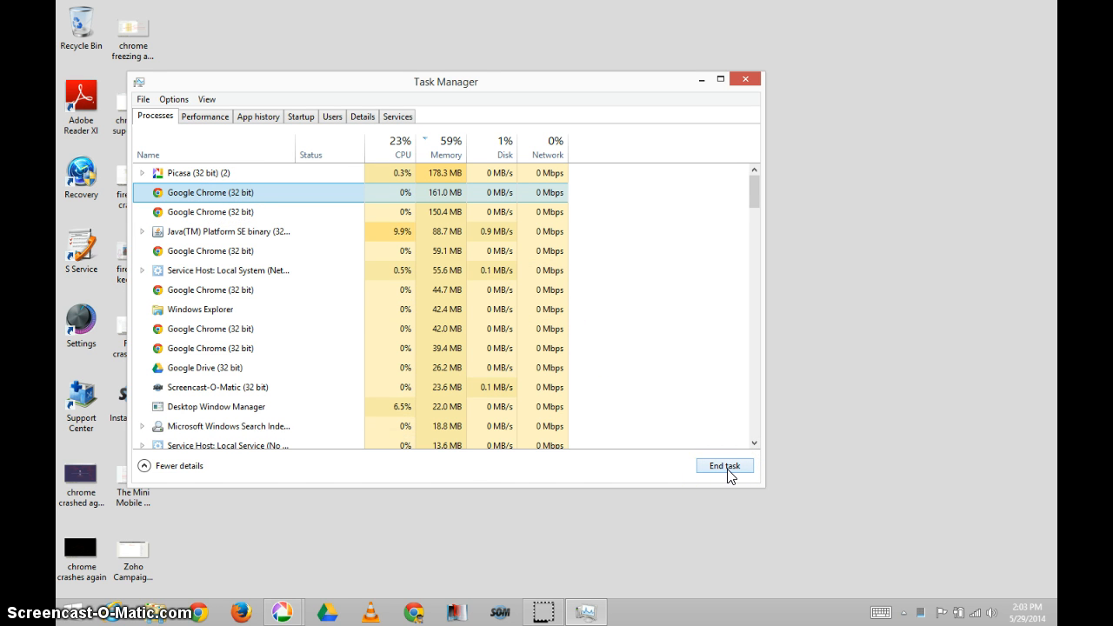
pyautogui.moveTo(824, 403)
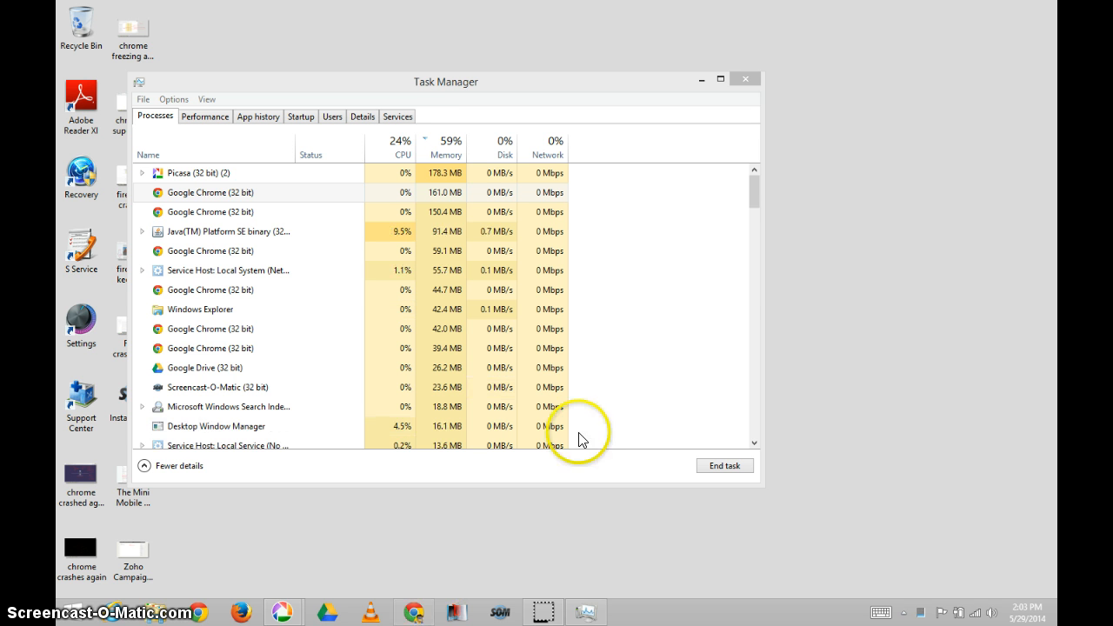
# Step: End each Google Chrome (32 bit) process in turn, then close Task Manager
pyautogui.click(212, 191)
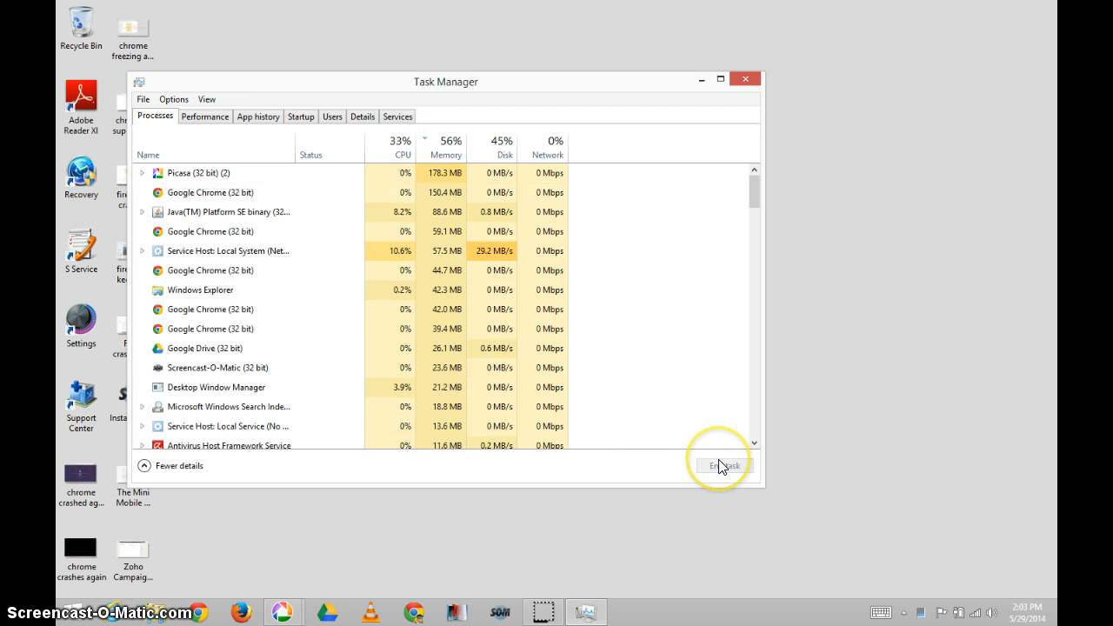
pyautogui.click(226, 212)
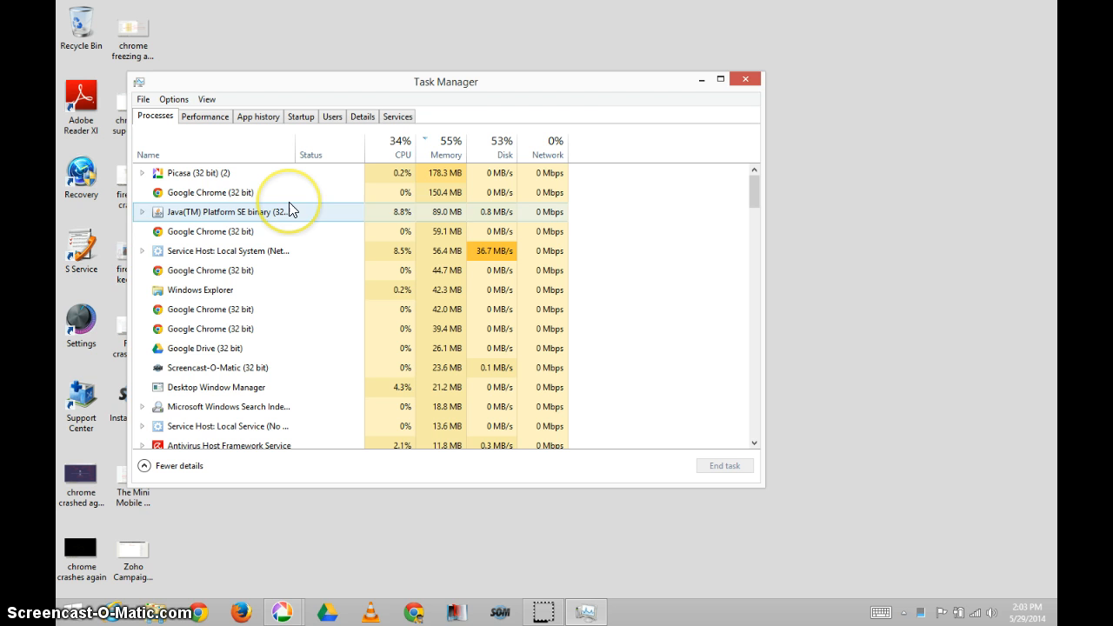
pyautogui.click(208, 191)
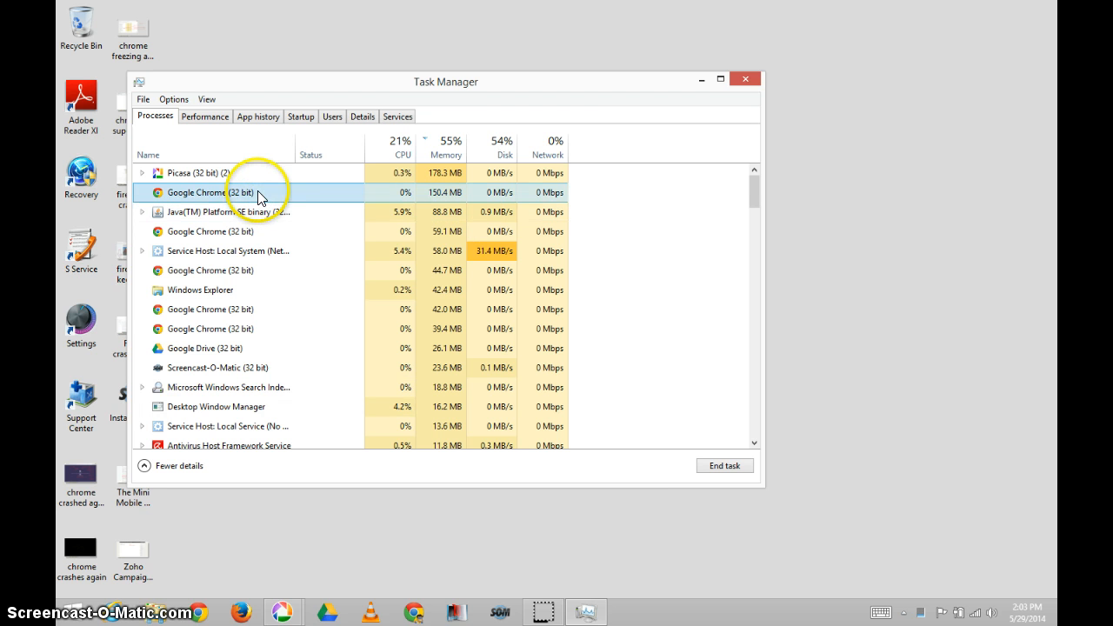
pyautogui.click(723, 466)
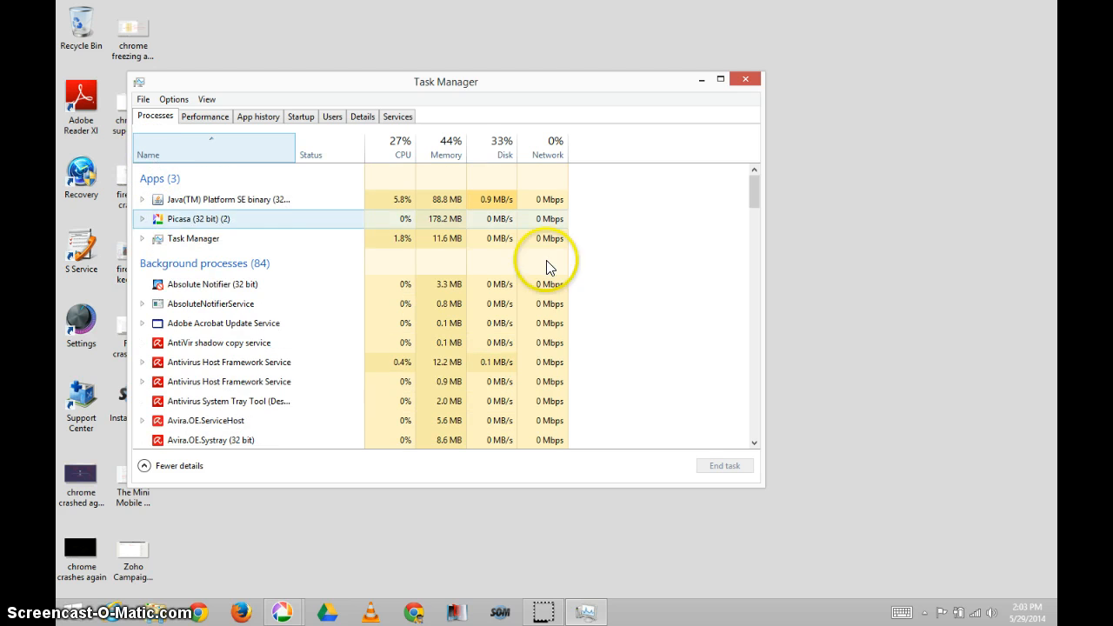
pyautogui.scroll(-3)
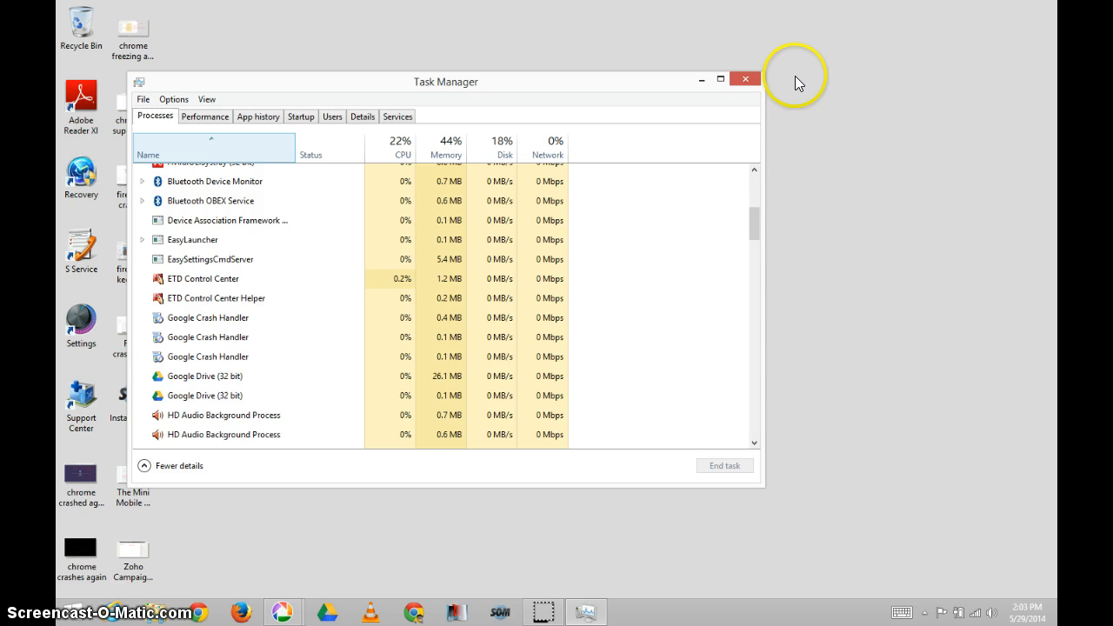
pyautogui.click(744, 79)
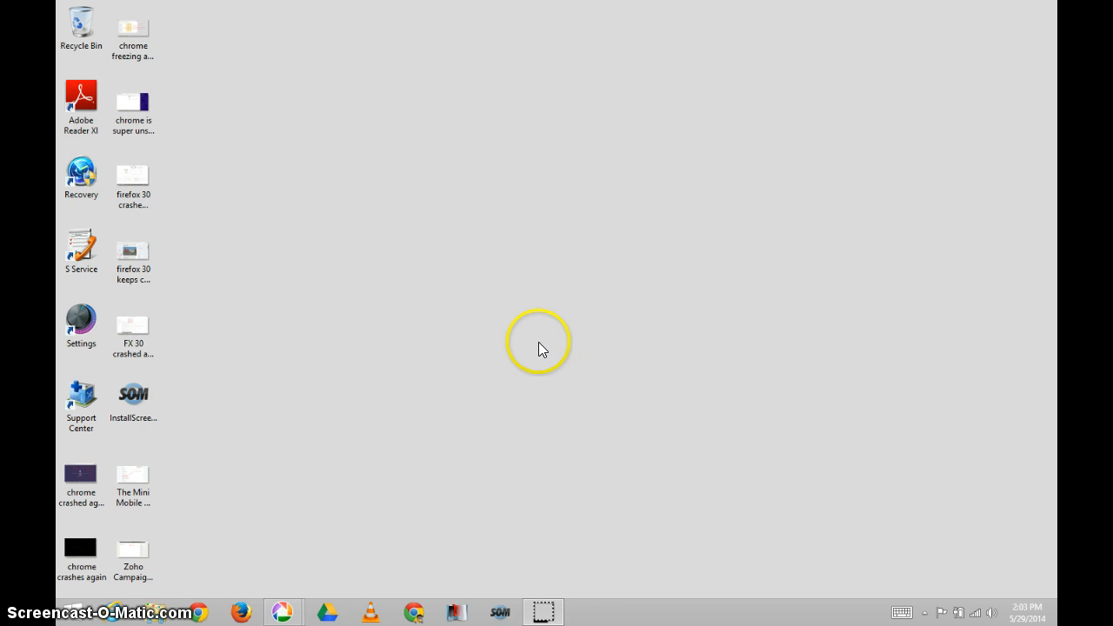
pyautogui.moveTo(386, 617)
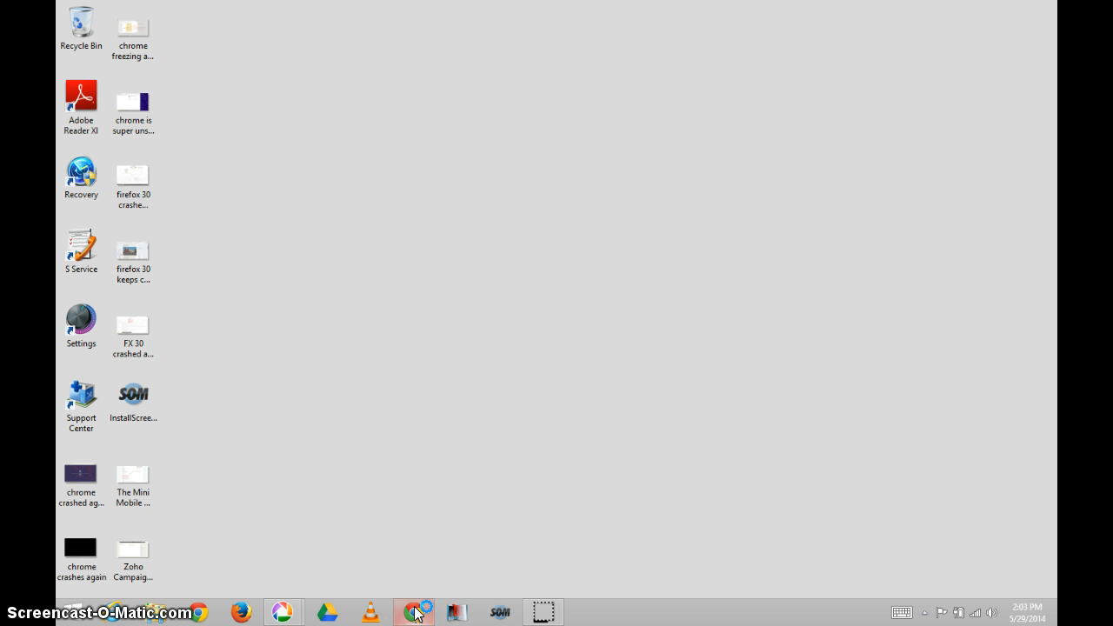
# Step: Relaunch Google Chrome from the taskbar onto the Google homepage
pyautogui.click(413, 612)
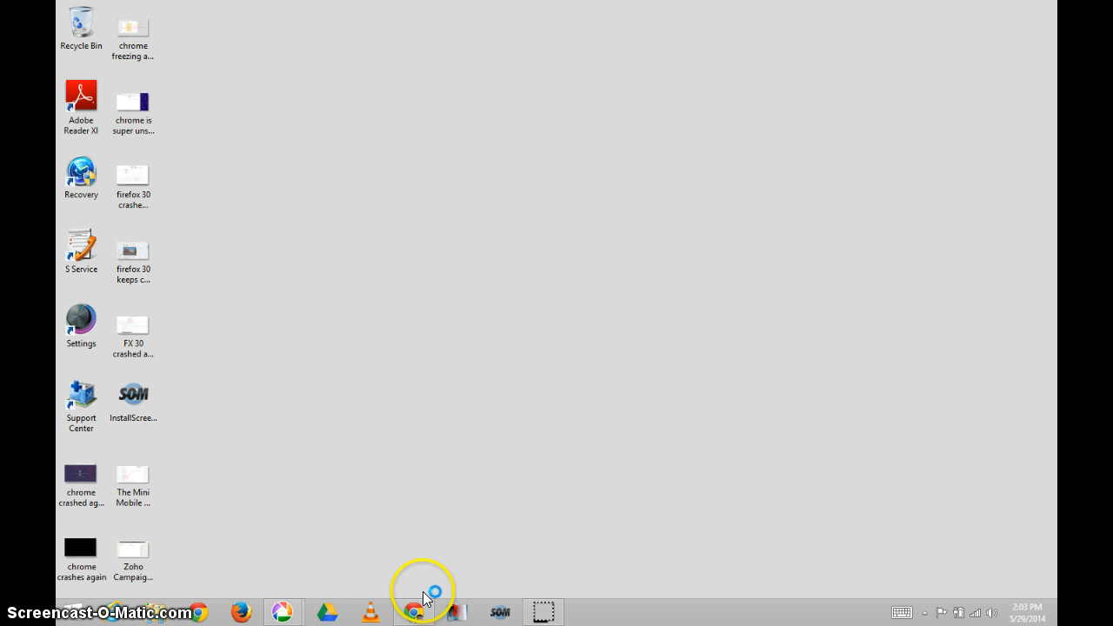
pyautogui.click(414, 612)
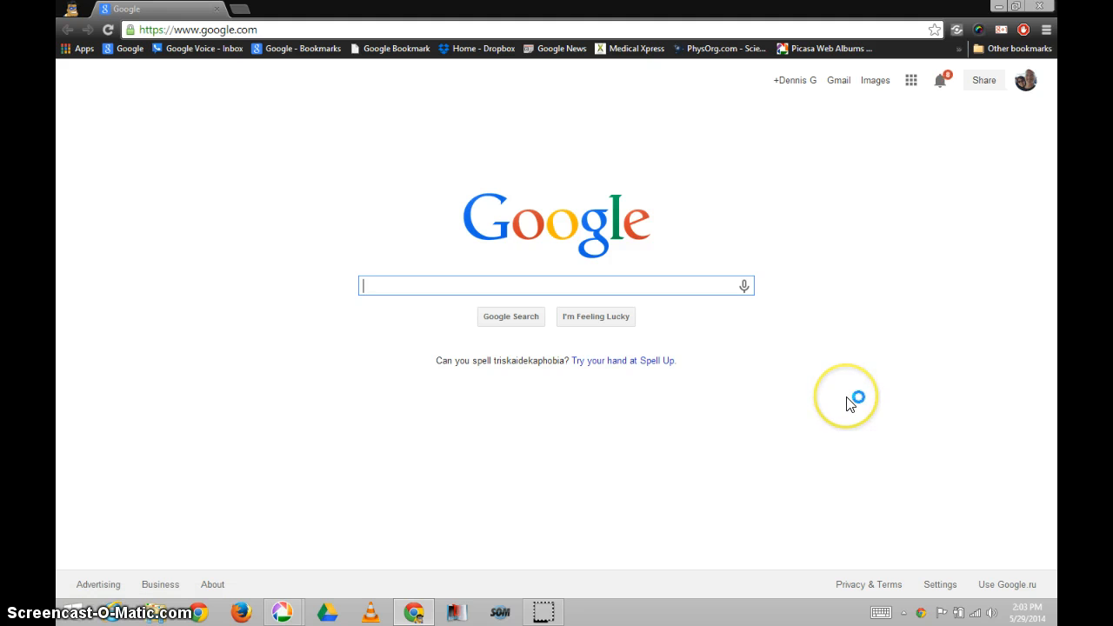
pyautogui.moveTo(975, 141)
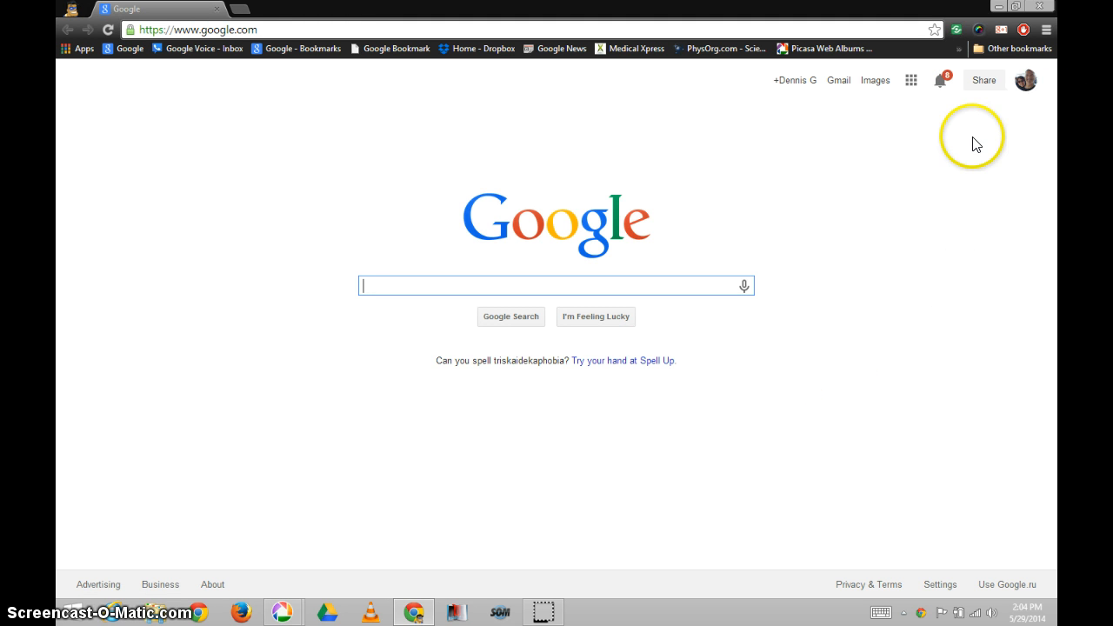
# Step: Try several internal addresses in a new tab and load chrome://settings, which stays blank
pyautogui.write('bc')
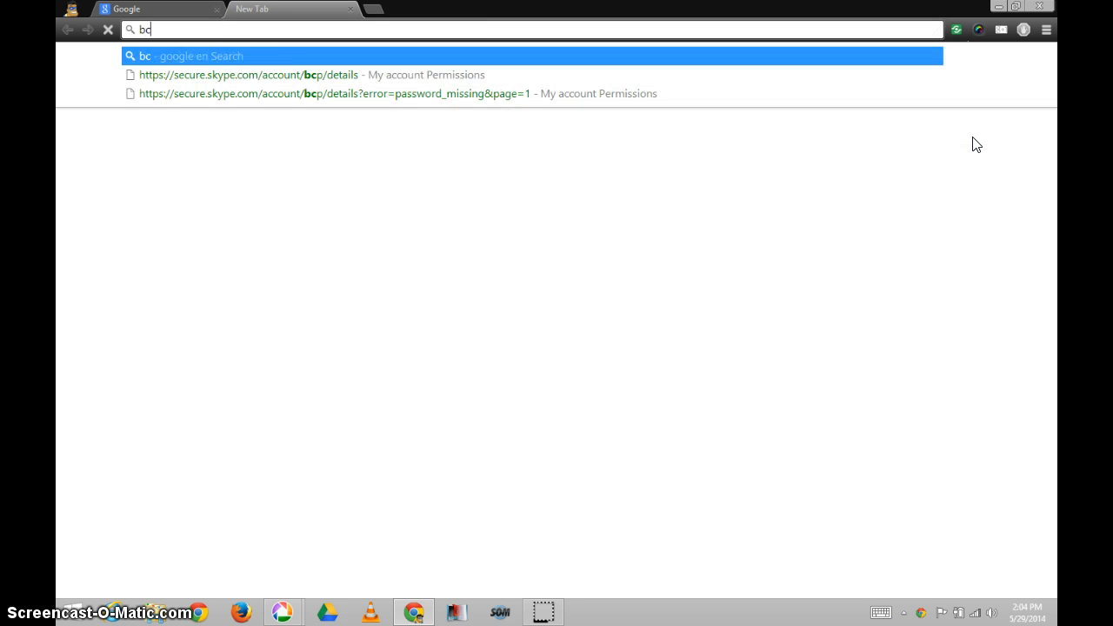
pyautogui.write('crr')
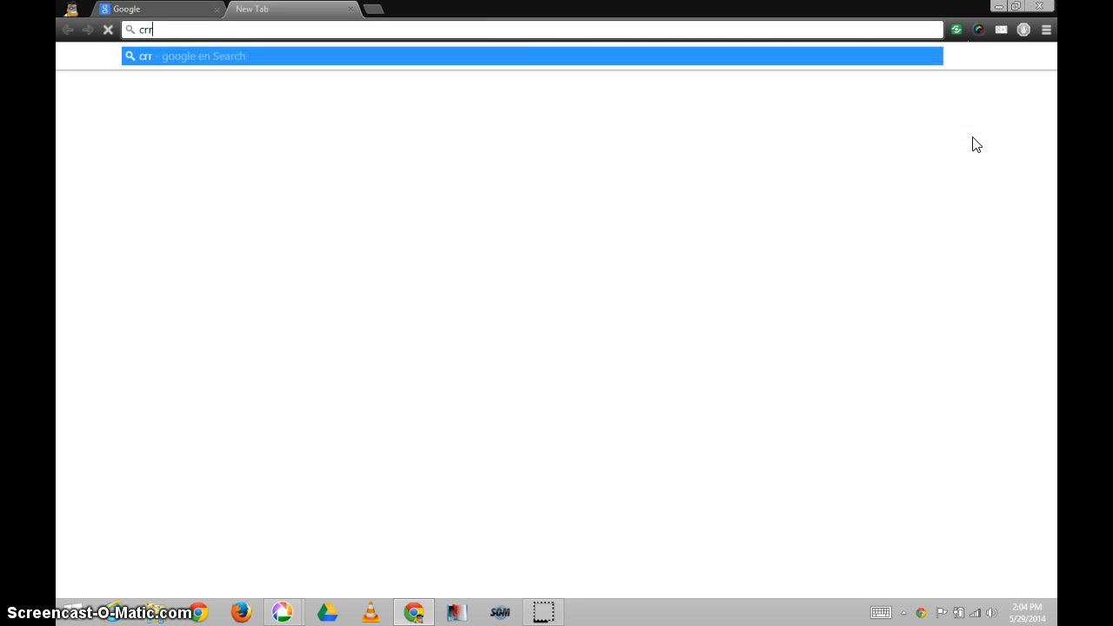
pyautogui.write('chrm')
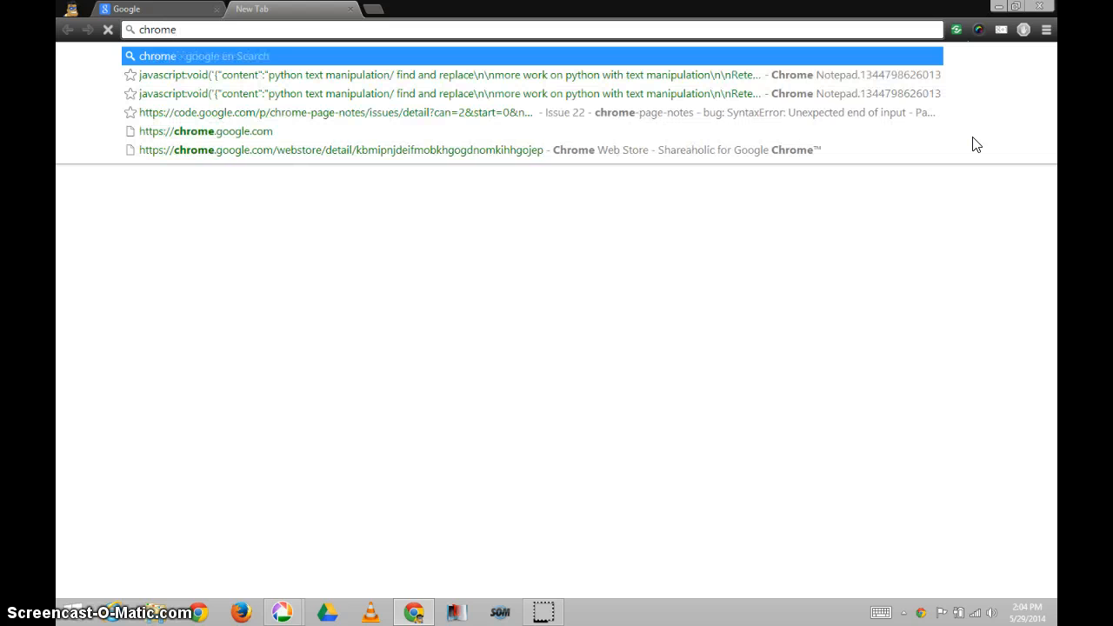
pyautogui.write('abou')
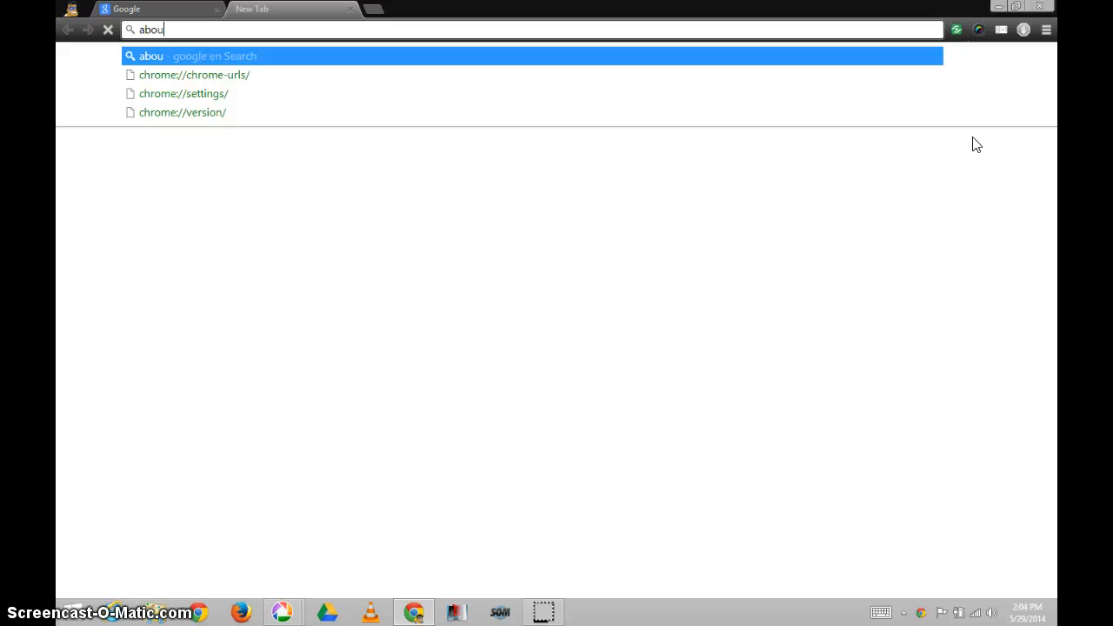
pyautogui.press('down')
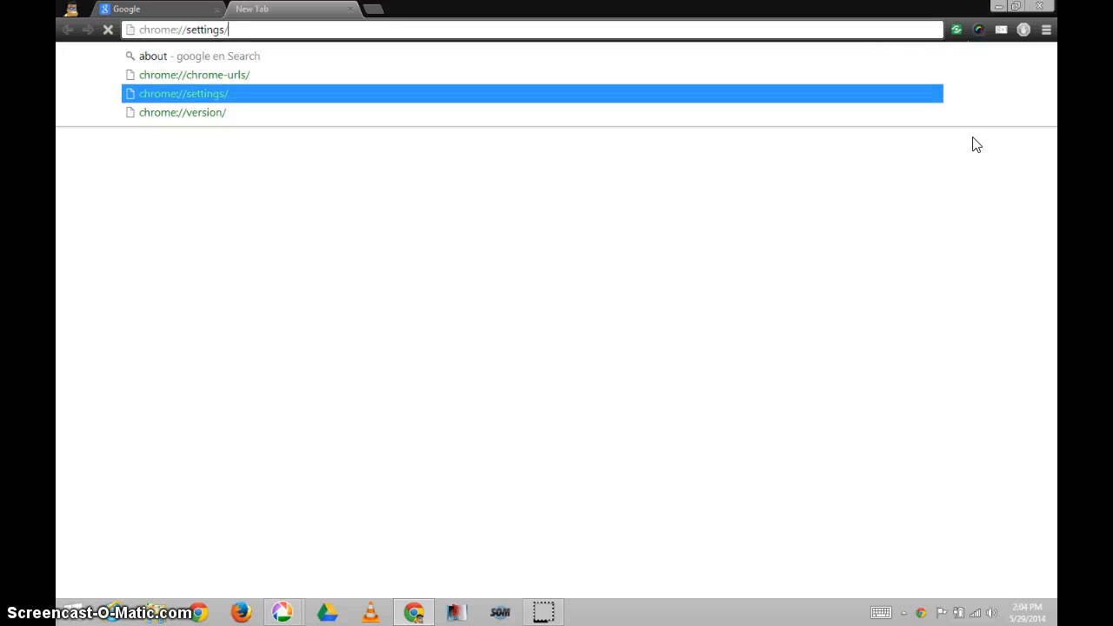
pyautogui.write('ab')
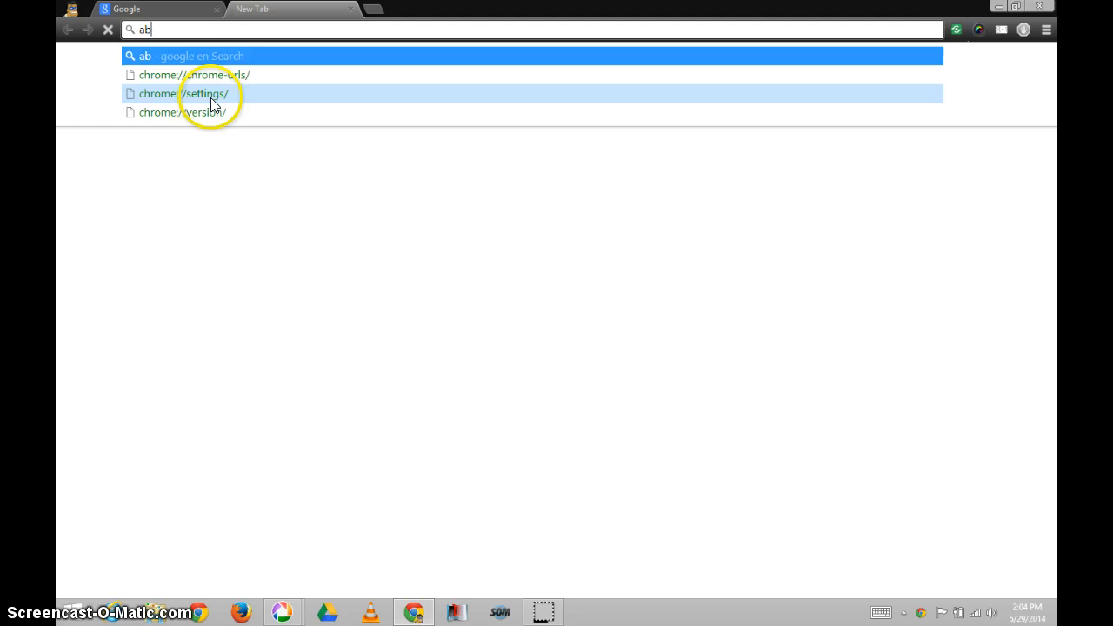
pyautogui.click(1047, 28)
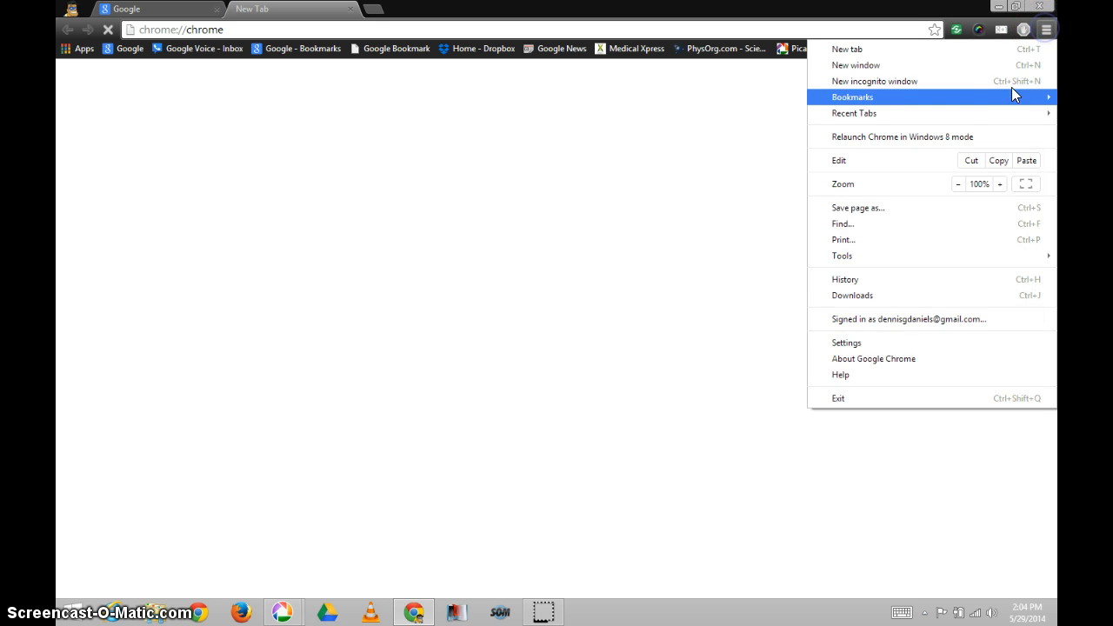
pyautogui.moveTo(883, 343)
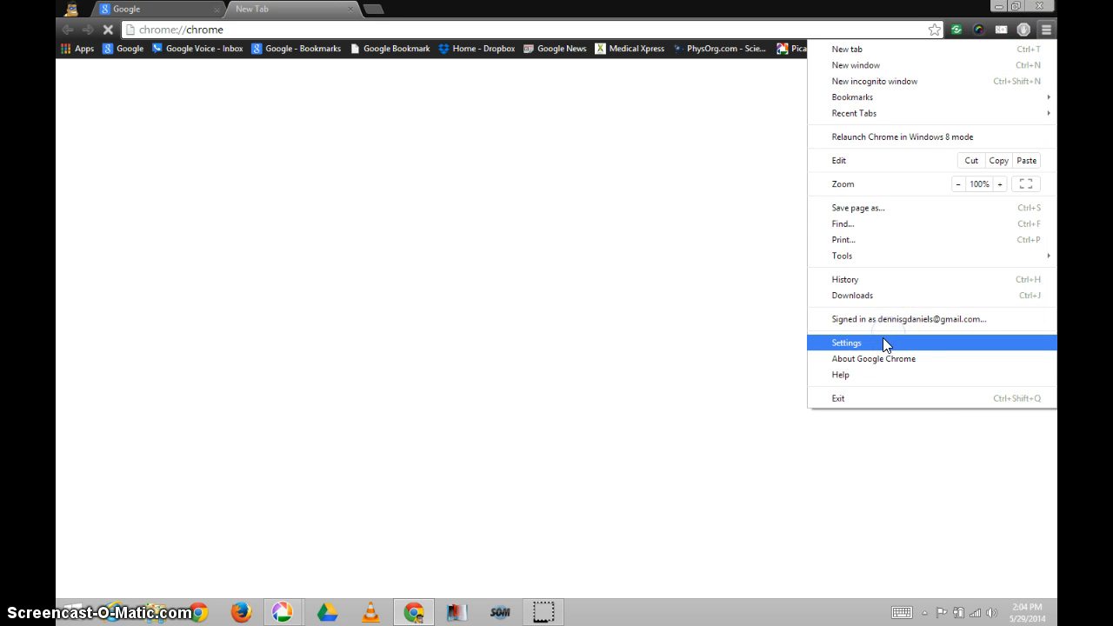
pyautogui.click(845, 340)
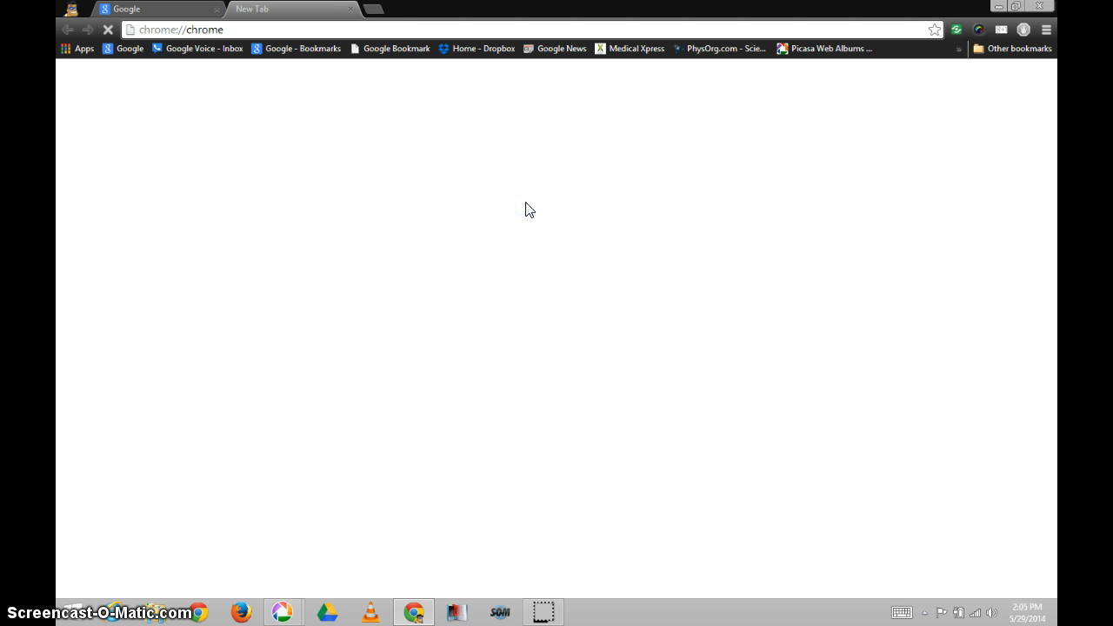